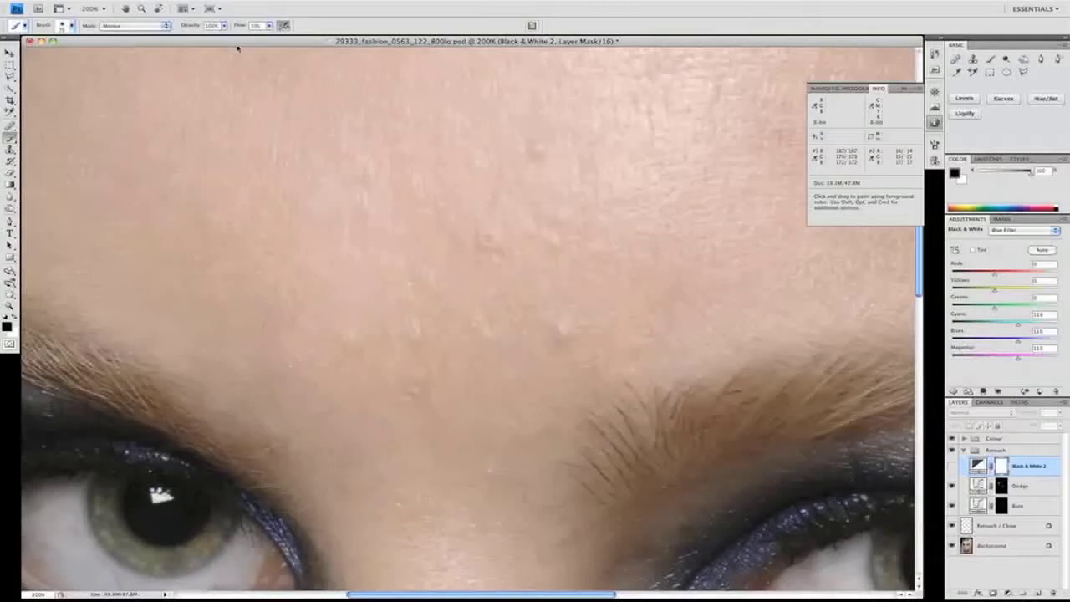
pyautogui.moveTo(237, 52)
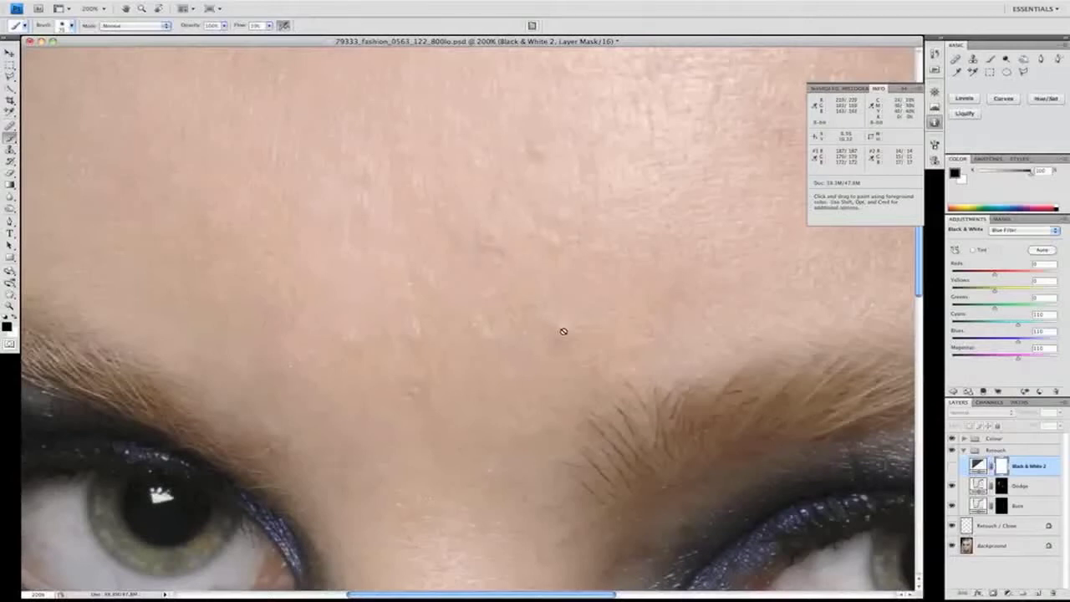
pyautogui.moveTo(385, 247)
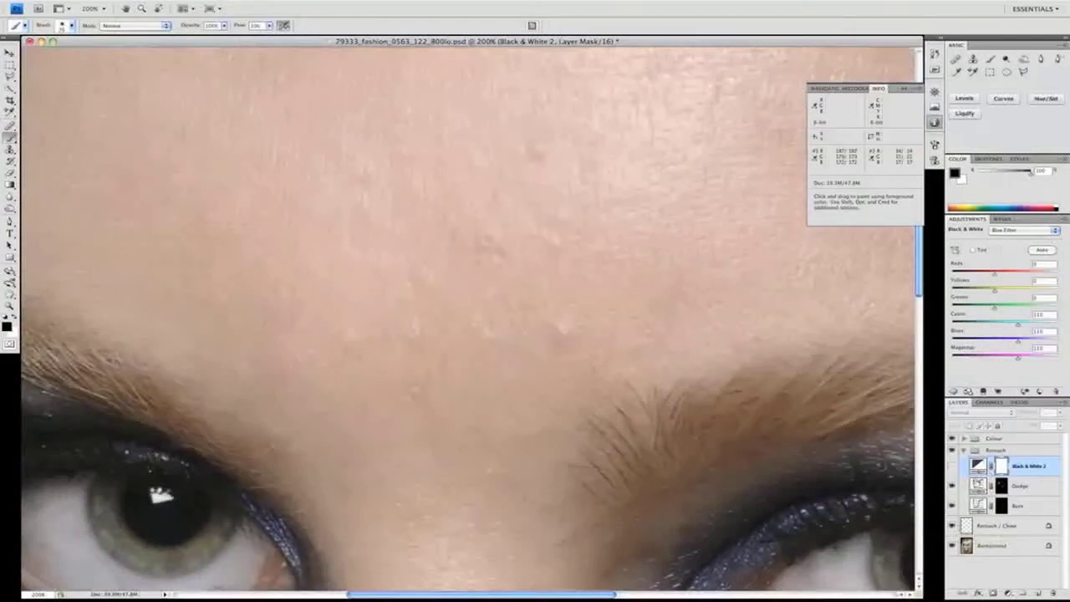
# Target the curves layer mask and switch on the black-and-white check view of the forehead.
pyautogui.click(1007, 484)
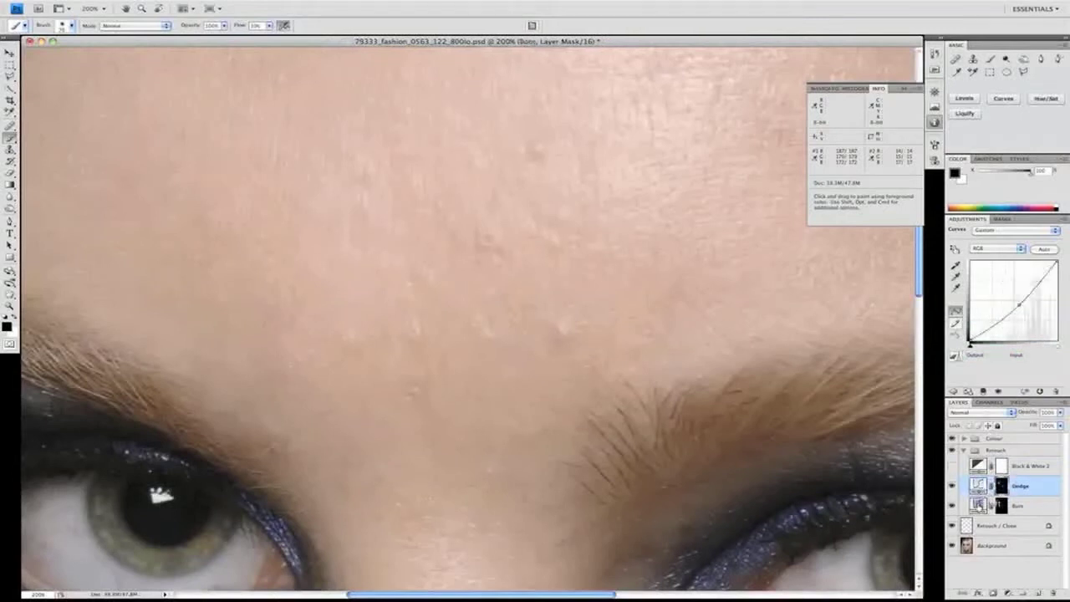
pyautogui.click(1014, 501)
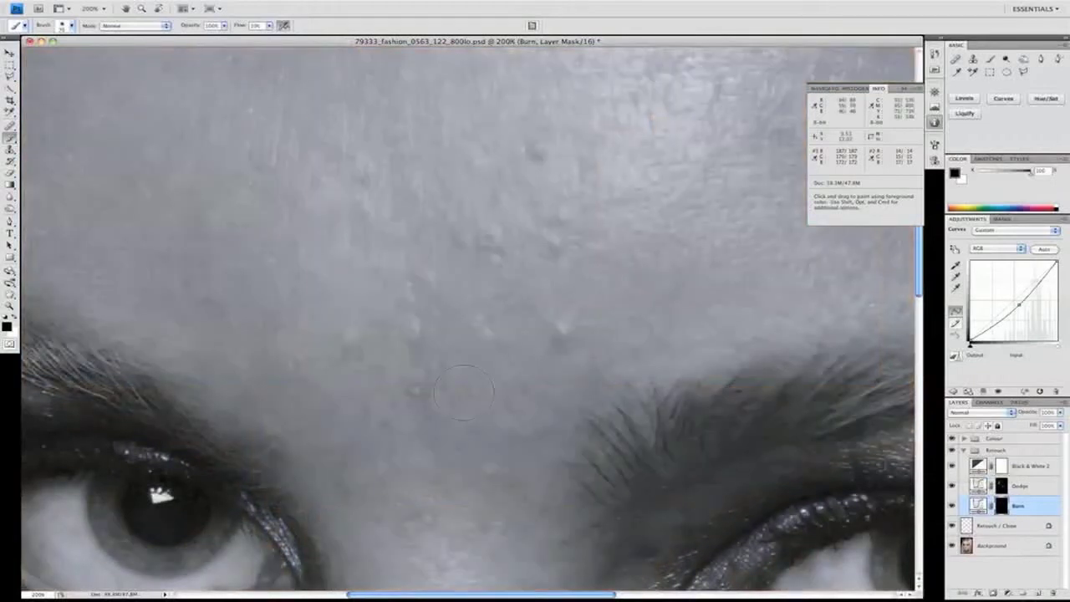
pyautogui.moveTo(551, 284)
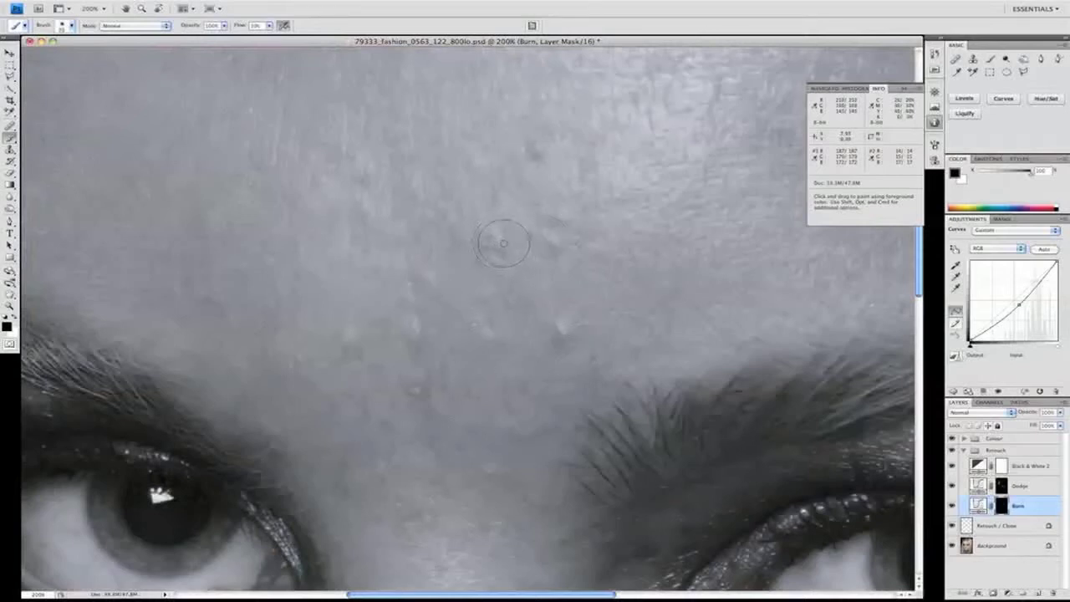
# Lighten the small shadowed bumps on the forehead by painting white on the Dodge mask.
pyautogui.click(503, 244)
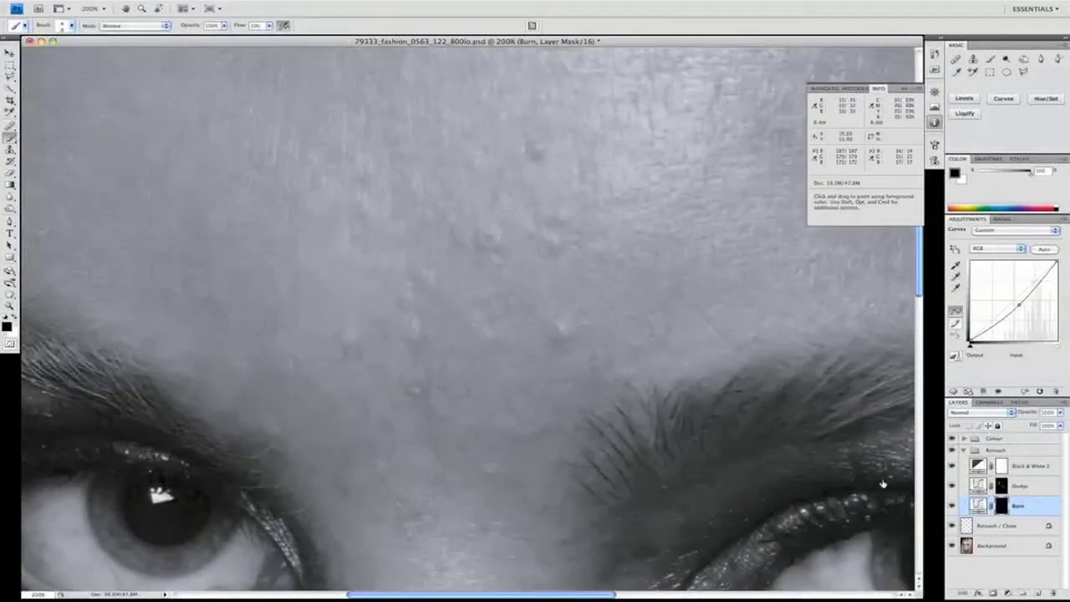
pyautogui.click(1013, 489)
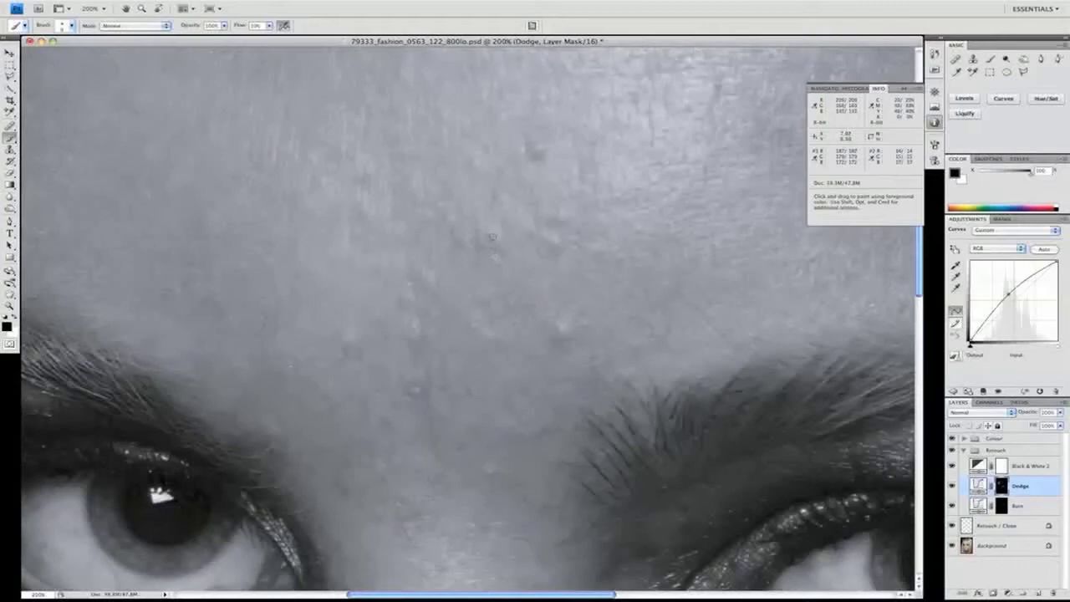
pyautogui.moveTo(498, 241)
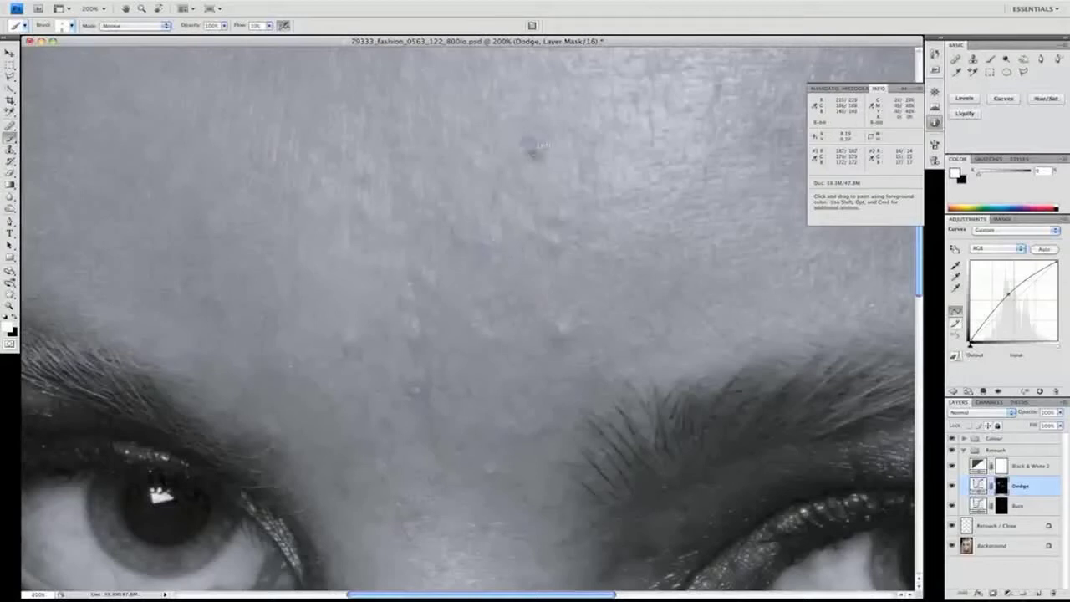
pyautogui.click(538, 154)
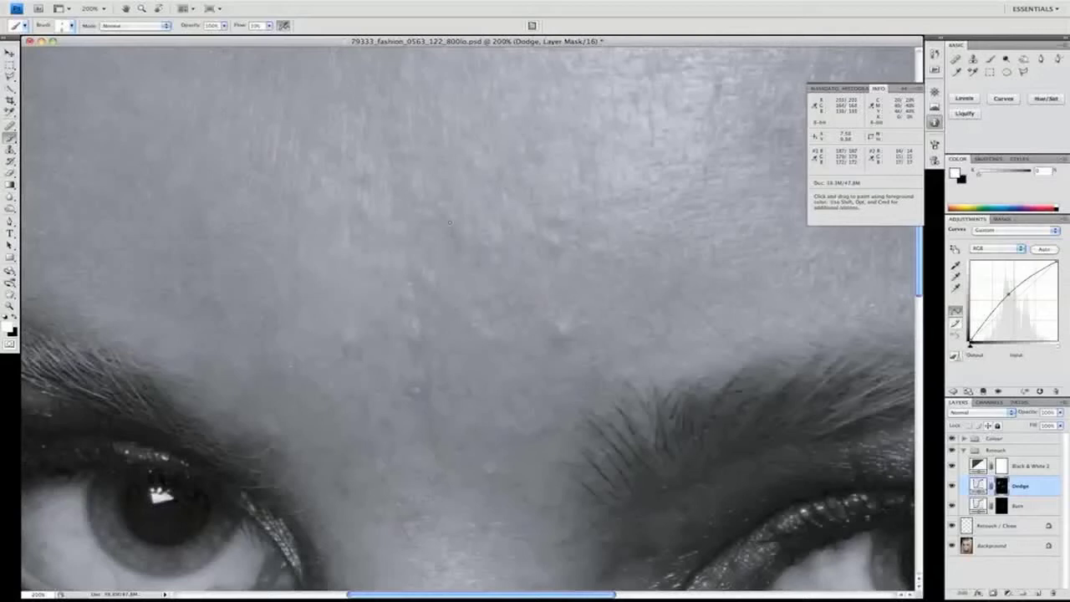
pyautogui.click(448, 234)
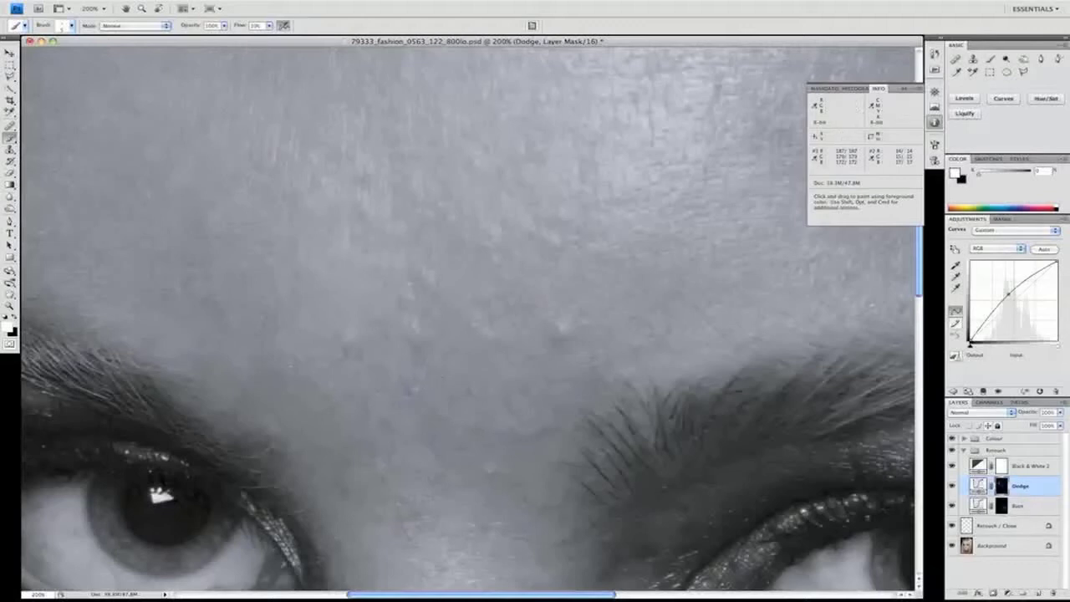
# Darken the light forehead patches by painting on the Burn curves mask.
pyautogui.click(1007, 522)
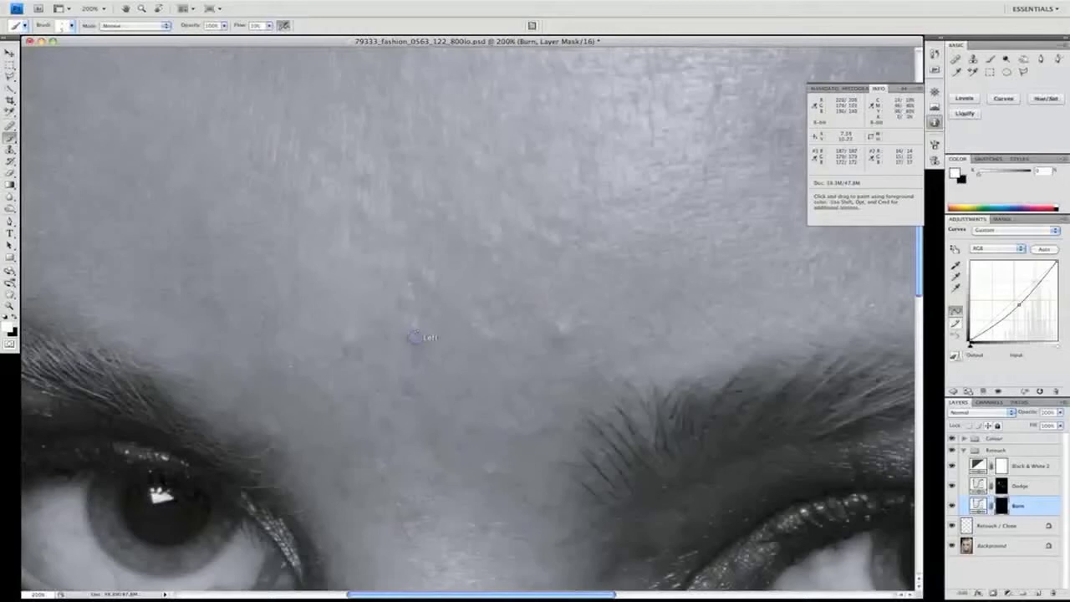
pyautogui.moveTo(415, 321)
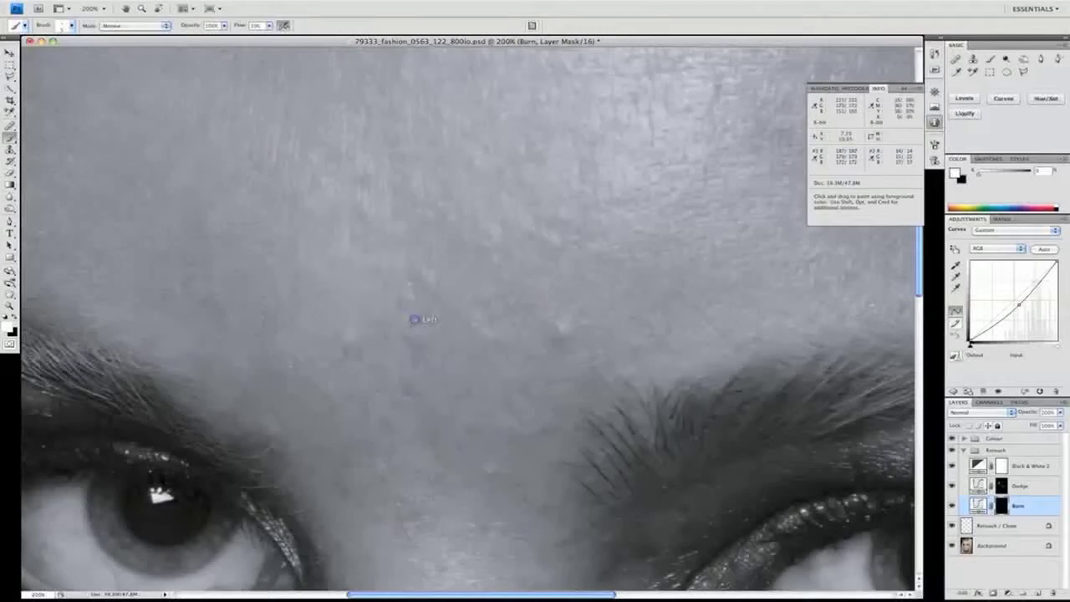
pyautogui.click(415, 322)
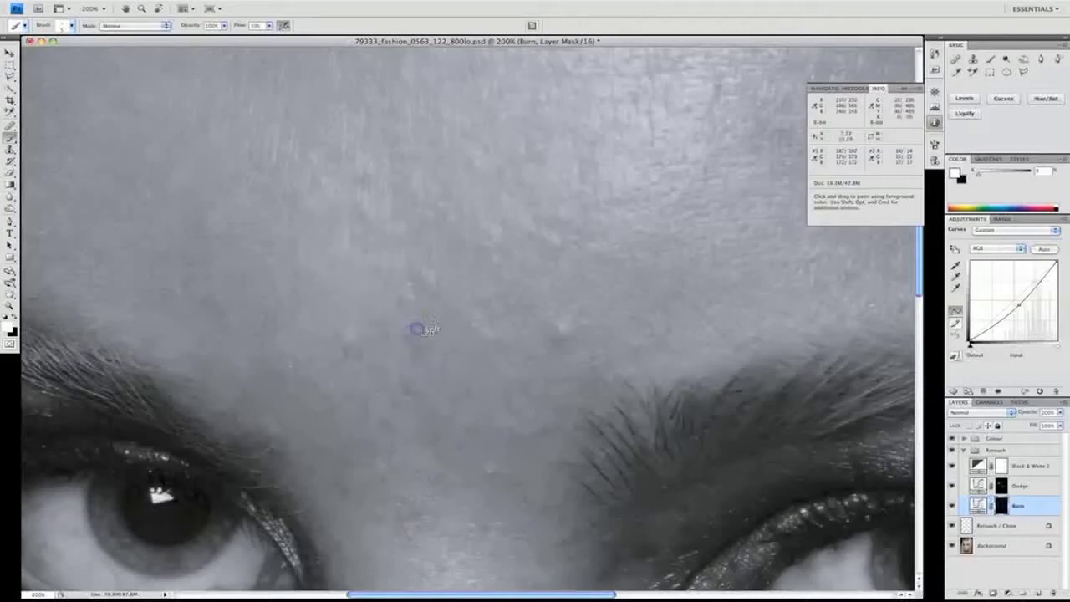
pyautogui.moveTo(411, 297)
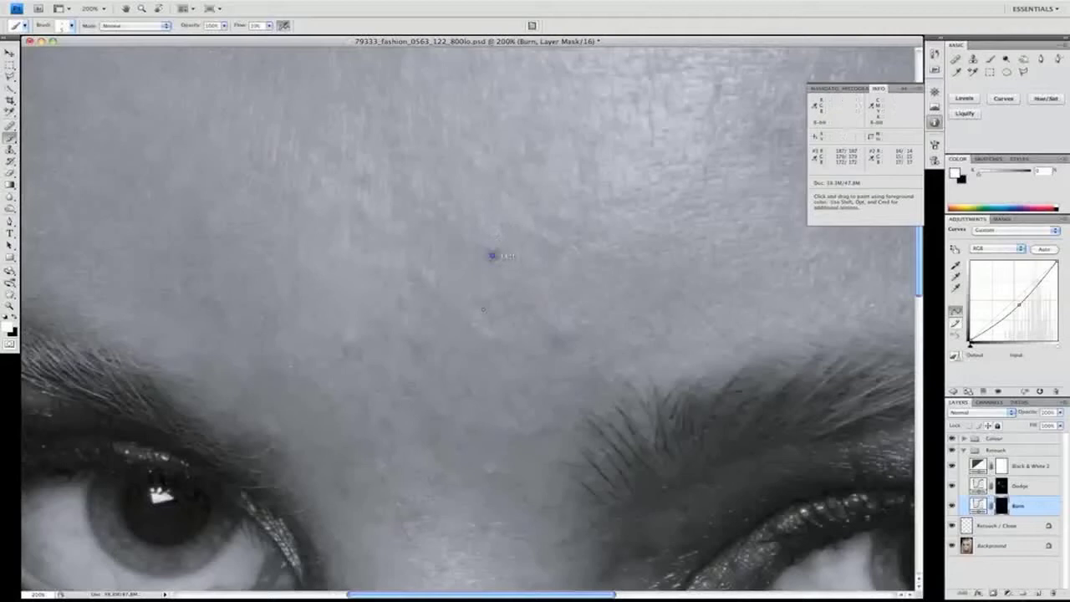
pyautogui.moveTo(479, 321)
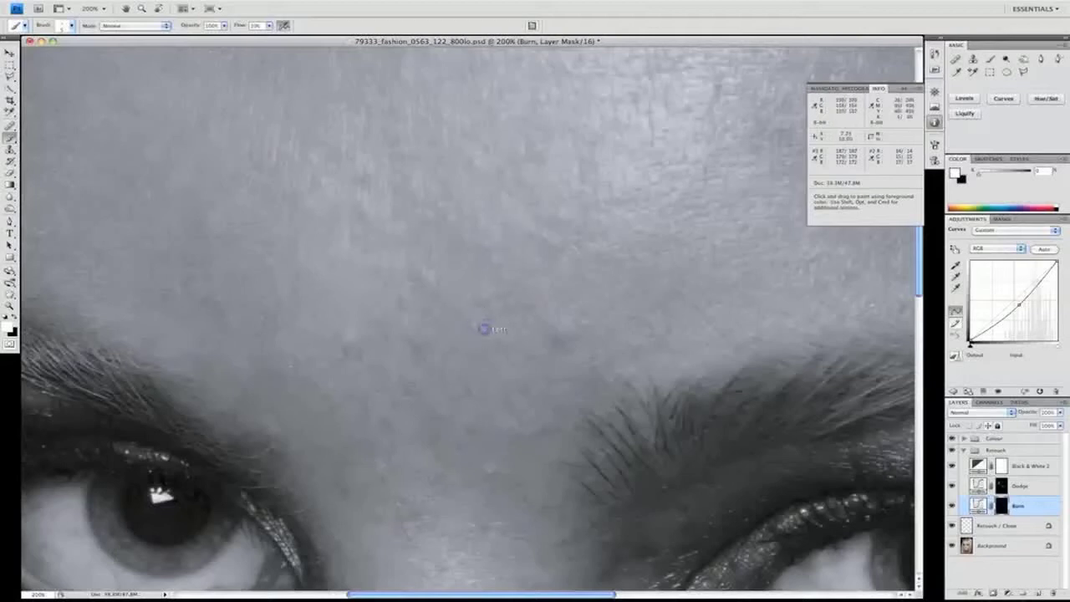
pyautogui.click(1006, 489)
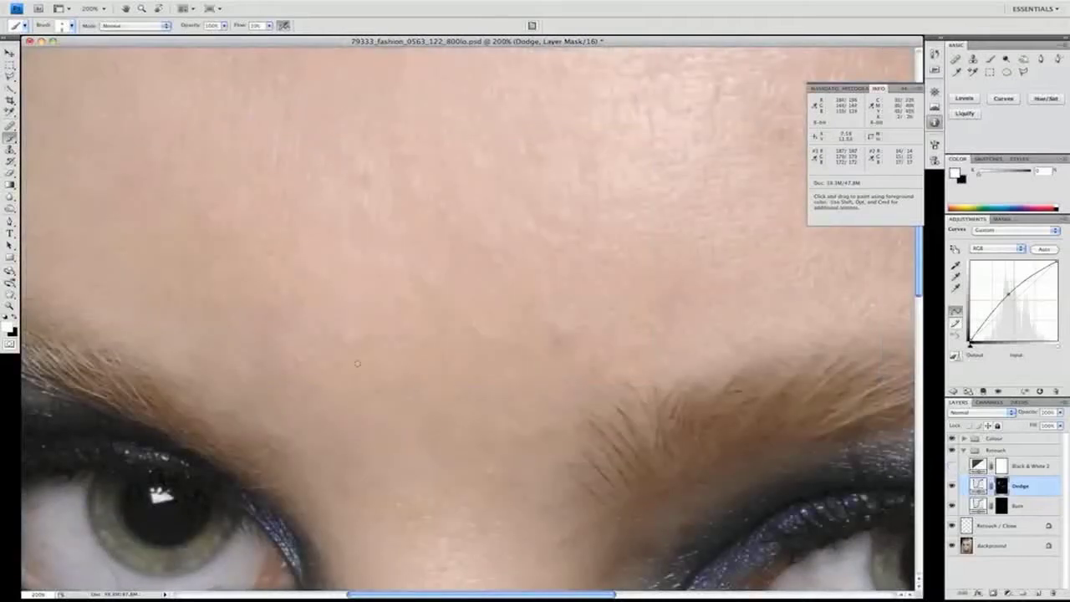
pyautogui.moveTo(428, 276)
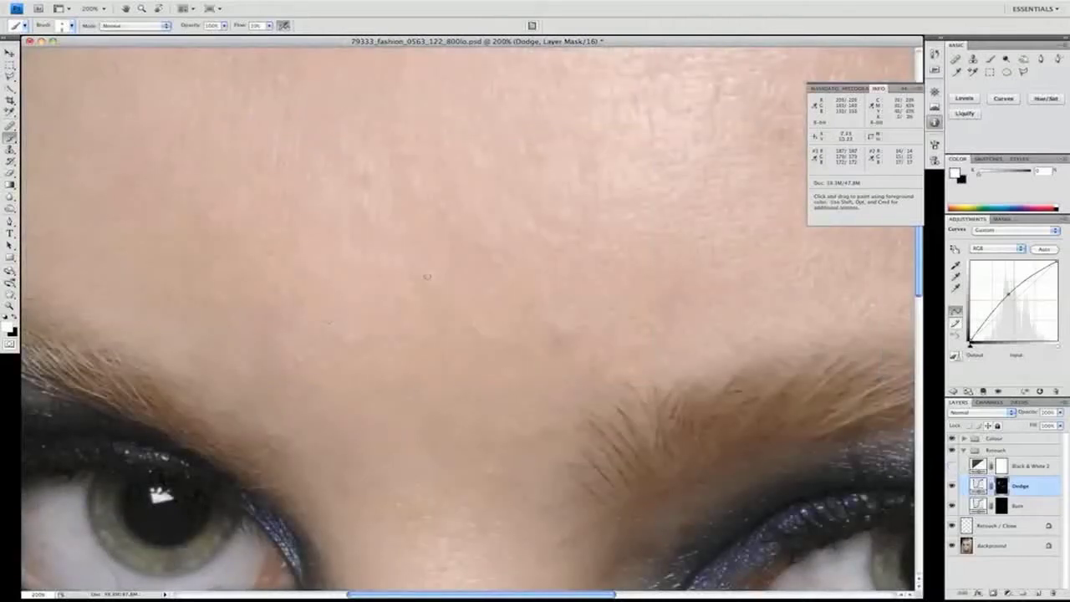
# Lighten a remaining dark forehead spot through the Dodge curves mask.
pyautogui.click(424, 270)
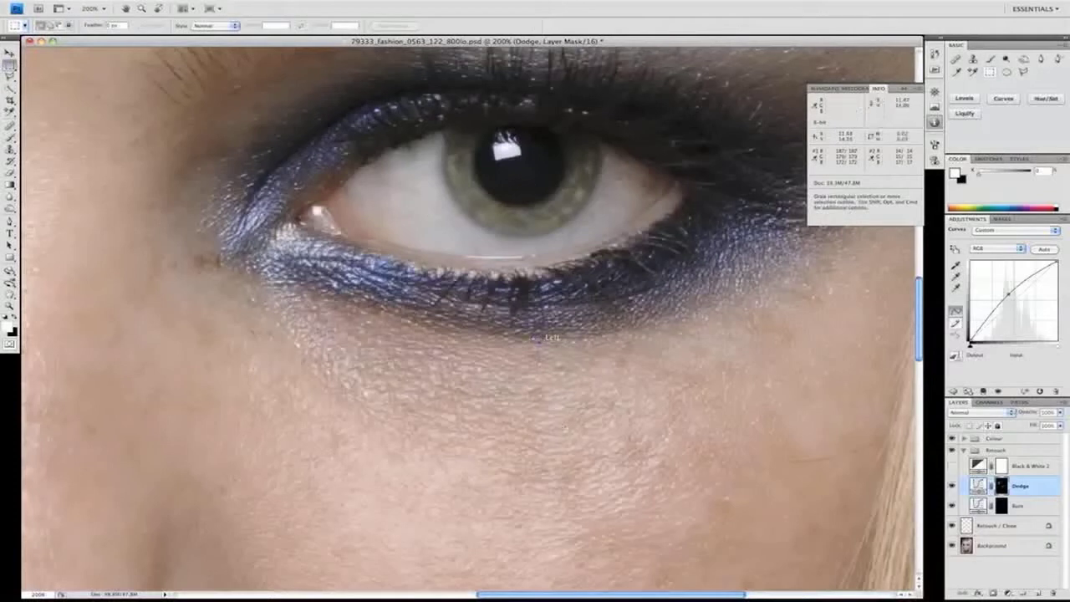
# Move the canvas to the under-eye skin and return to the brush for mask painting.
pyautogui.moveTo(532, 338); pyautogui.dragTo(639, 455)
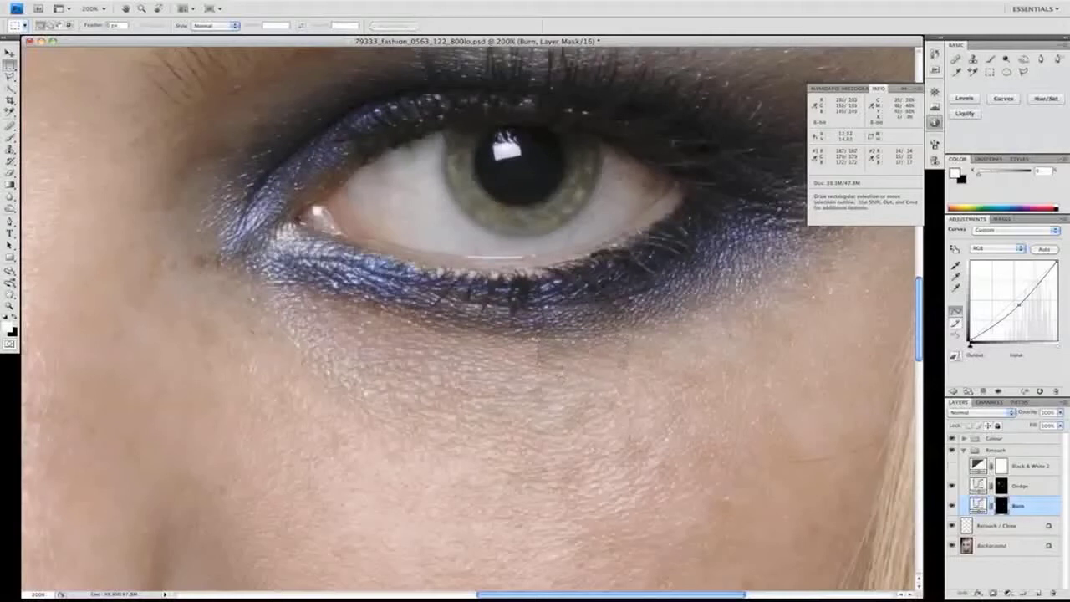
pyautogui.click(10, 97)
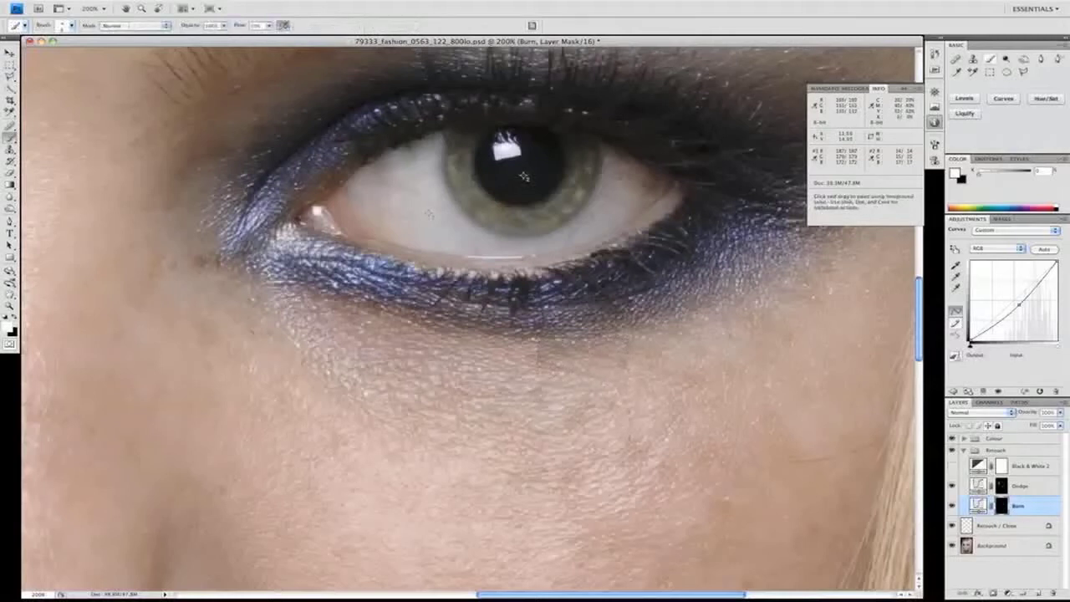
# Darken a light blotch under the eye on the Burn curves mask.
pyautogui.click(1018, 488)
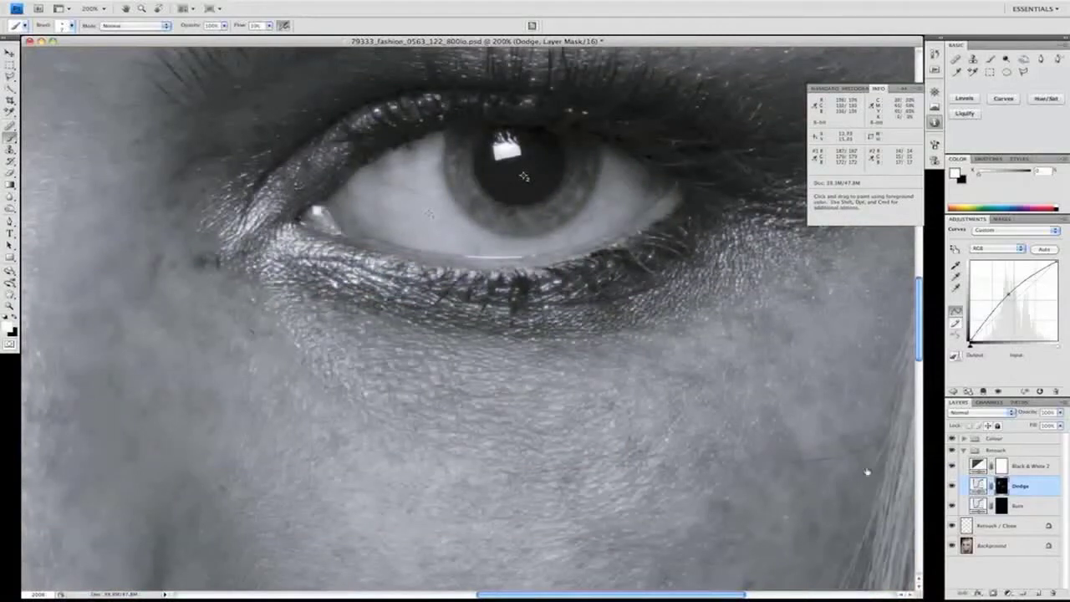
pyautogui.click(958, 463)
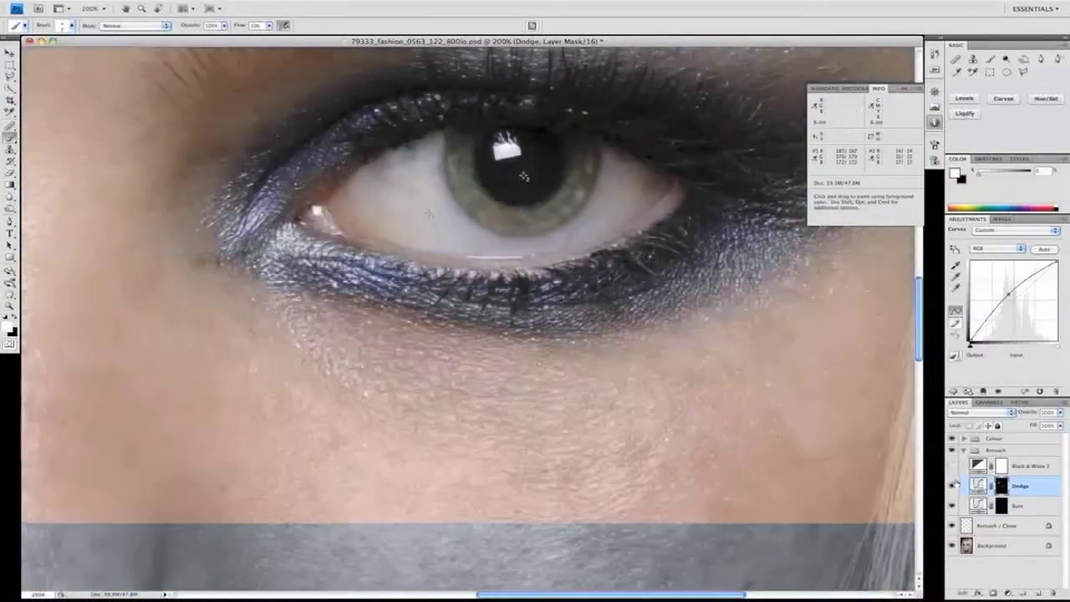